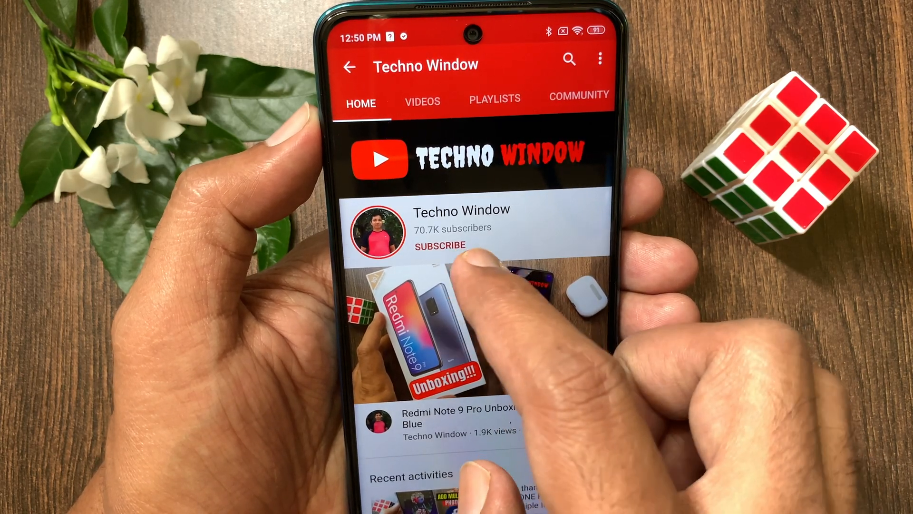
# Subscribe to the Techno Window channel, confirmed by 'Subscription added'.
pyautogui.click(439, 245)
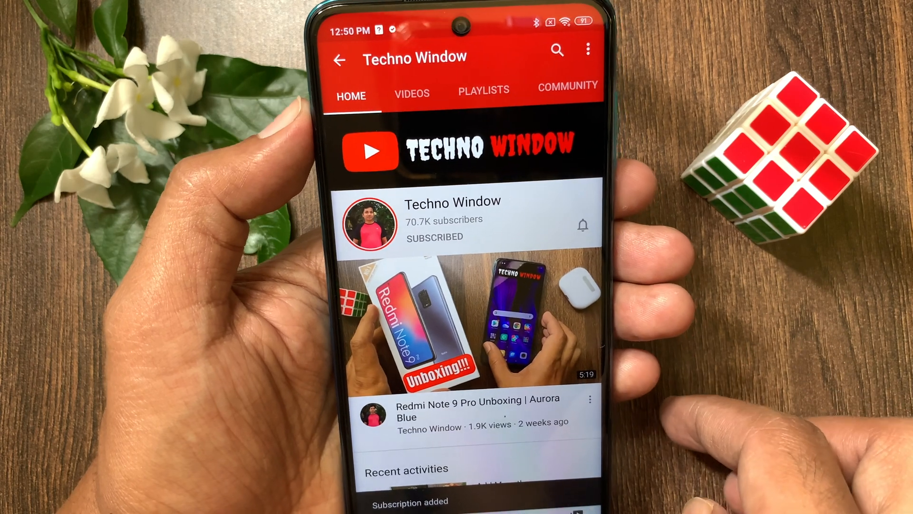